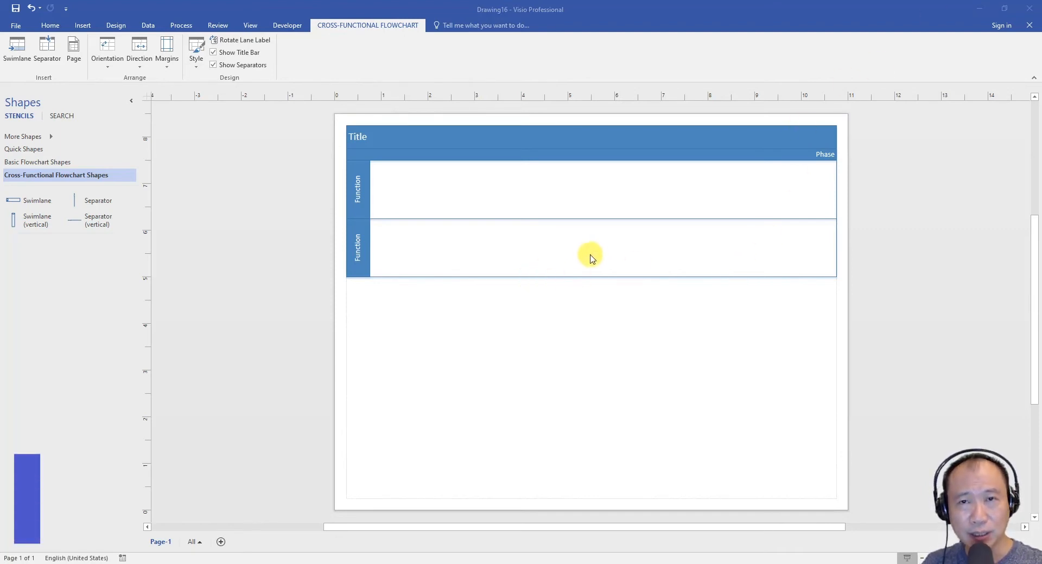
{"action": "mouse_move", "coordinate": [229, 259]}
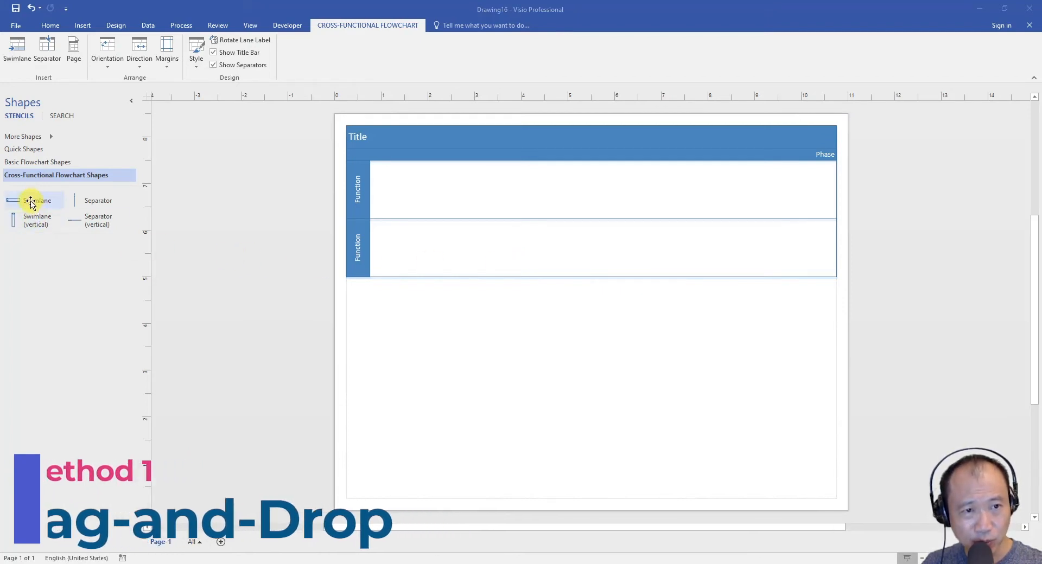
Step: Drag the Swimlane shape below the two existing lanes to add a third Function lane
{"action": "left_click_drag", "start_coordinate": [33, 200], "coordinate": [399, 245]}
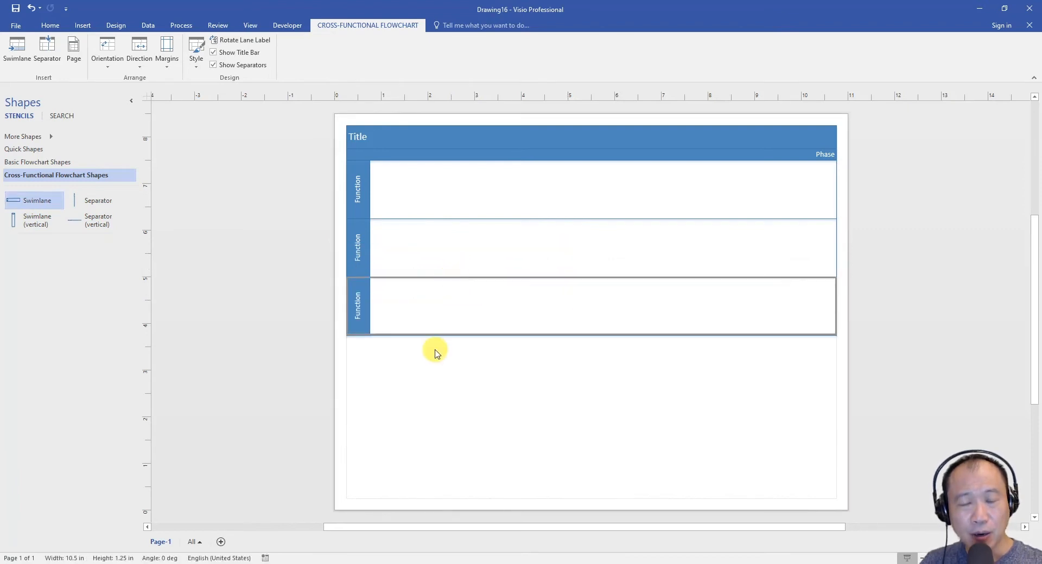
{"action": "mouse_move", "coordinate": [26, 209]}
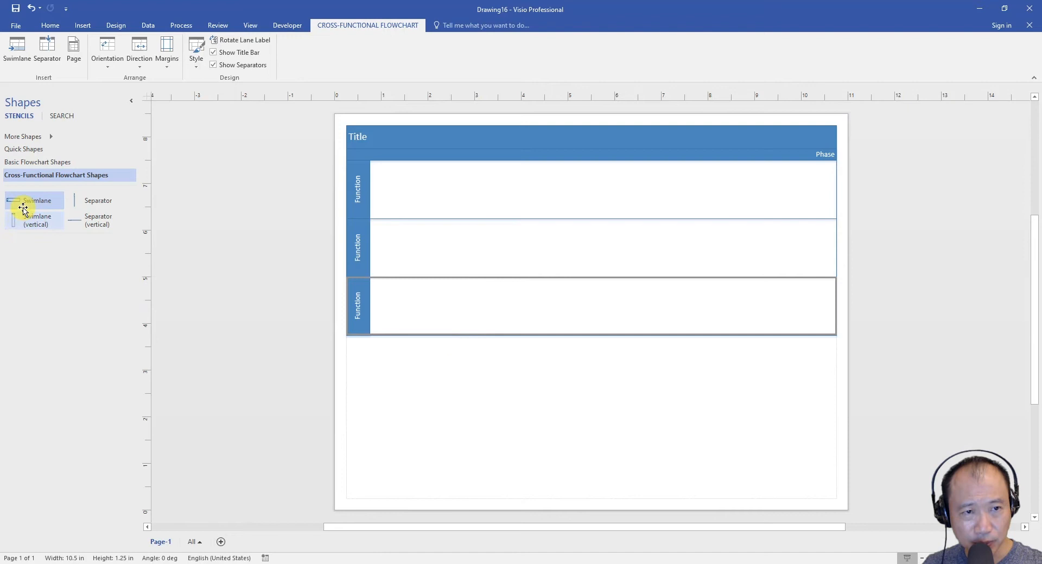
{"action": "left_click_drag", "start_coordinate": [34, 201], "coordinate": [555, 336]}
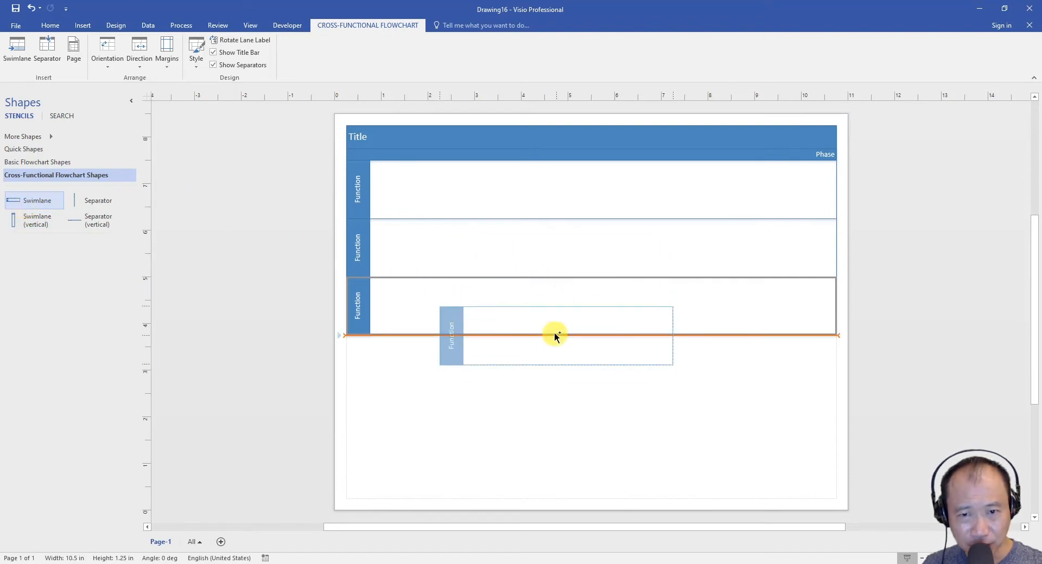
{"action": "mouse_move", "coordinate": [556, 334]}
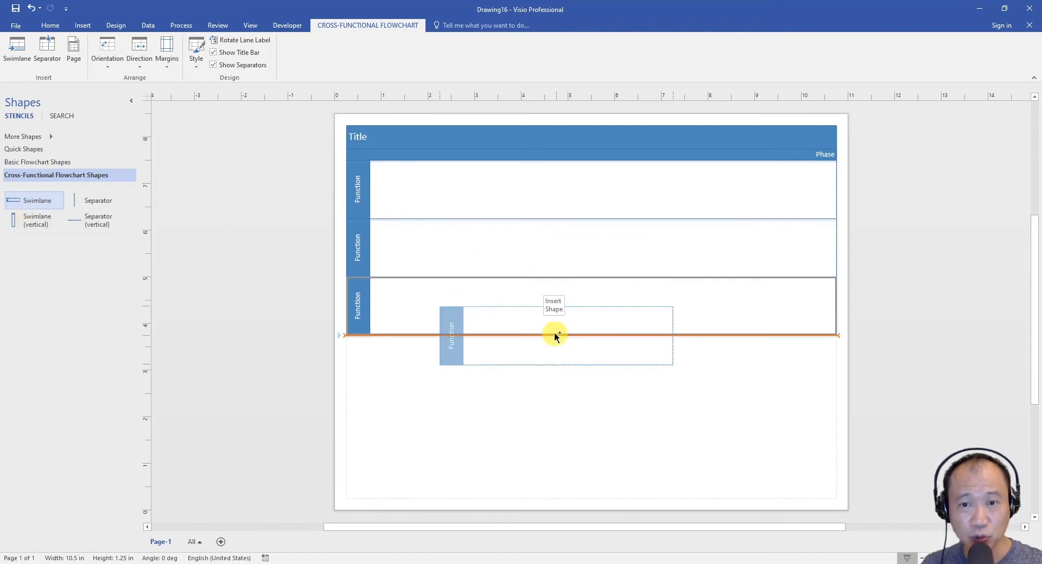
{"action": "left_click_drag", "start_coordinate": [555, 336], "coordinate": [648, 389]}
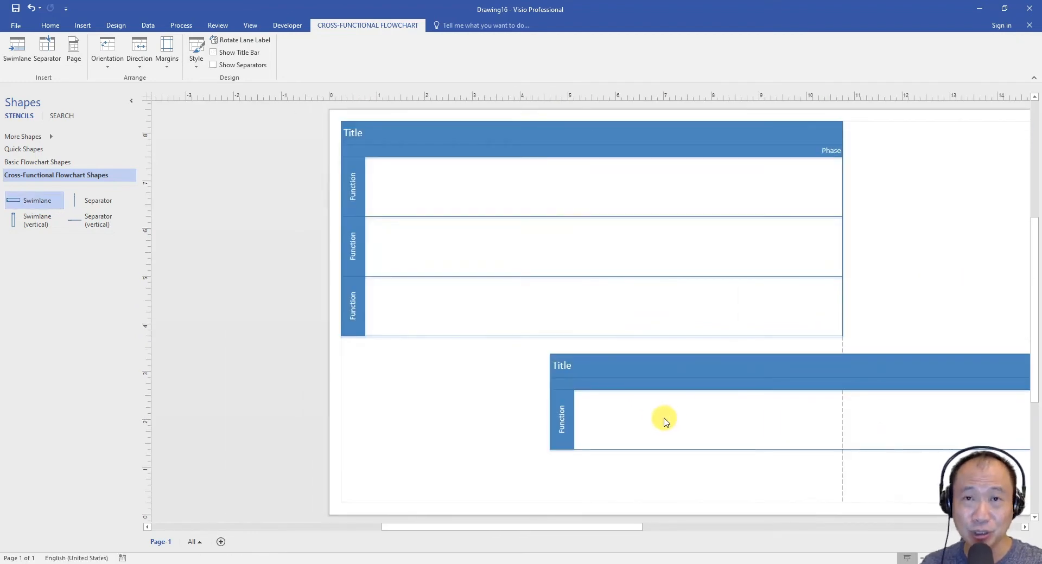
Step: Undo the accidentally created separate one-lane flowchart
{"action": "left_click", "coordinate": [213, 65]}
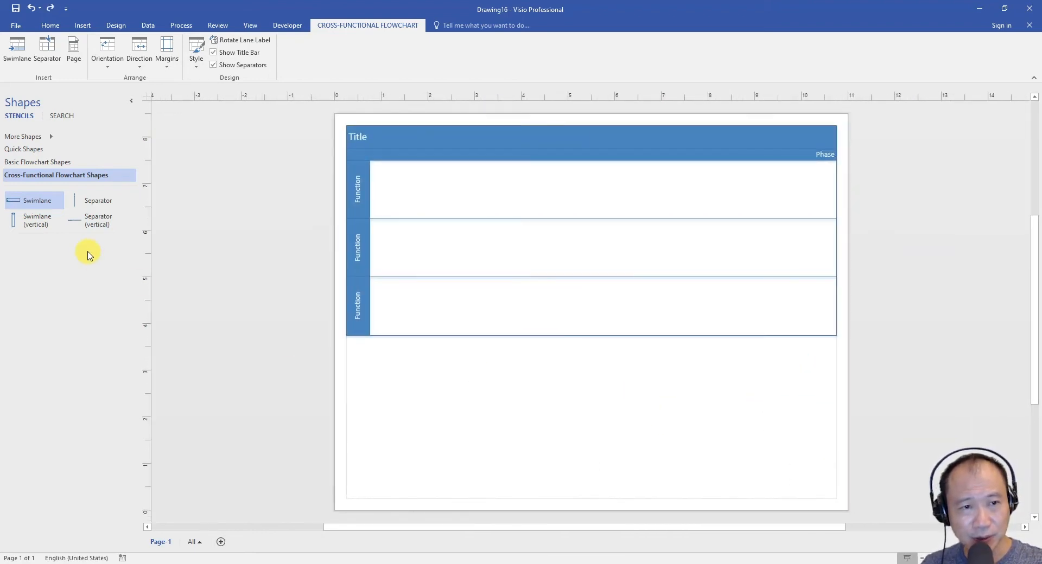
{"action": "left_click_drag", "start_coordinate": [34, 200], "coordinate": [479, 333]}
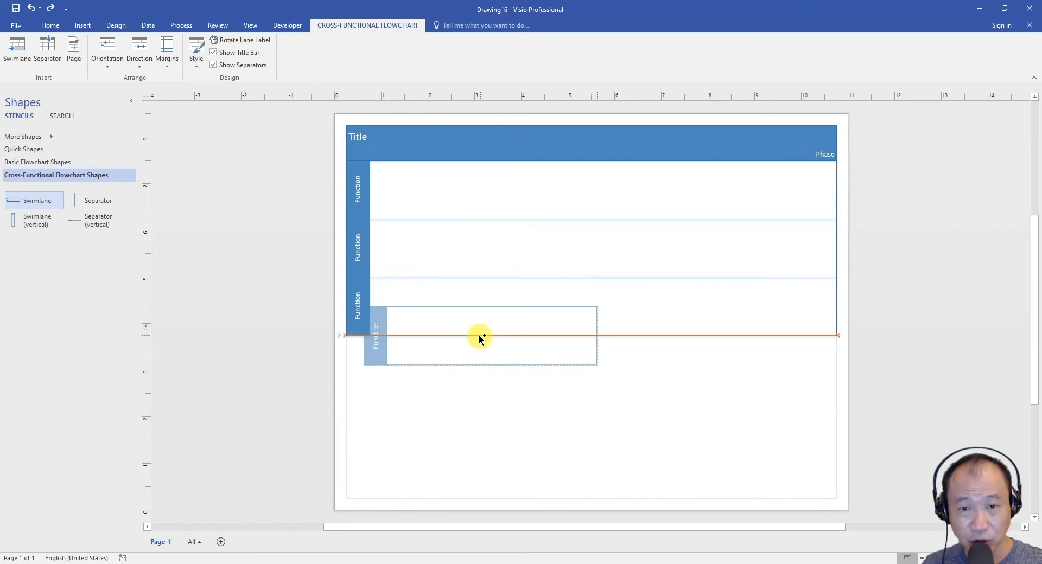
{"action": "mouse_move", "coordinate": [480, 338]}
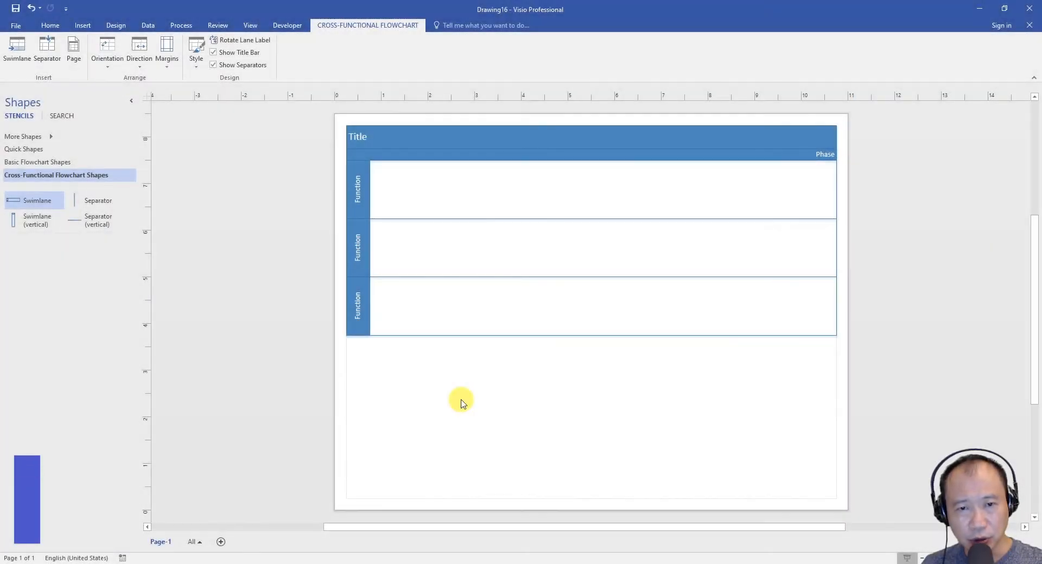
{"action": "mouse_move", "coordinate": [391, 366]}
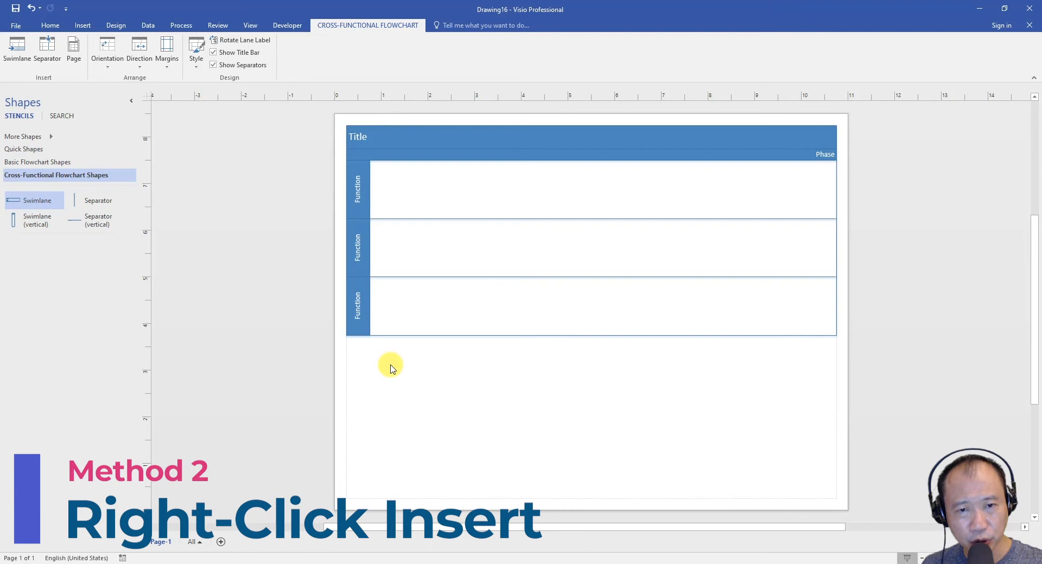
{"action": "mouse_move", "coordinate": [360, 316]}
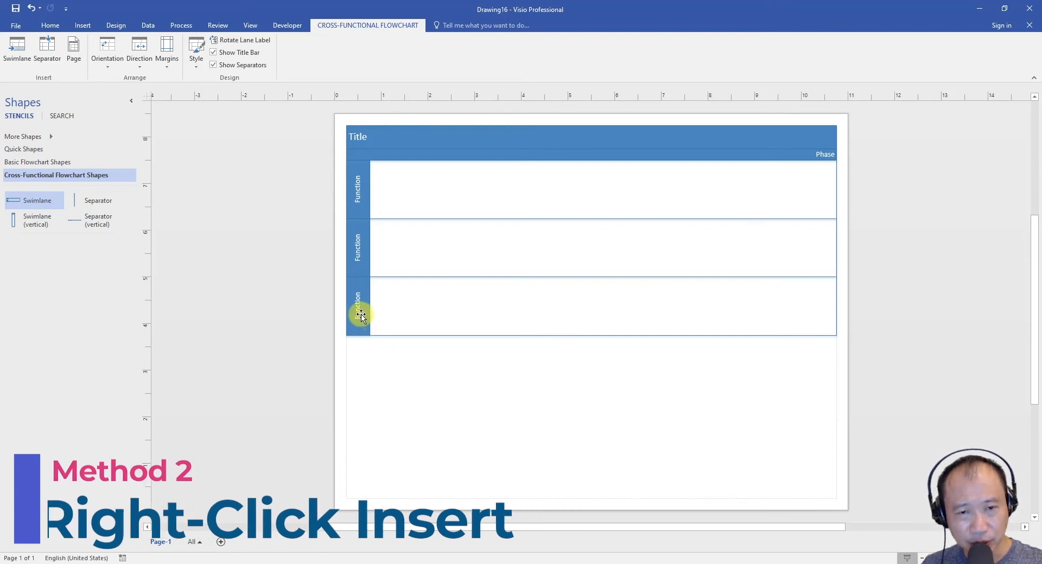
Step: Insert a fourth lane after the third lane from its shortcut menu
{"action": "right_click", "coordinate": [360, 316]}
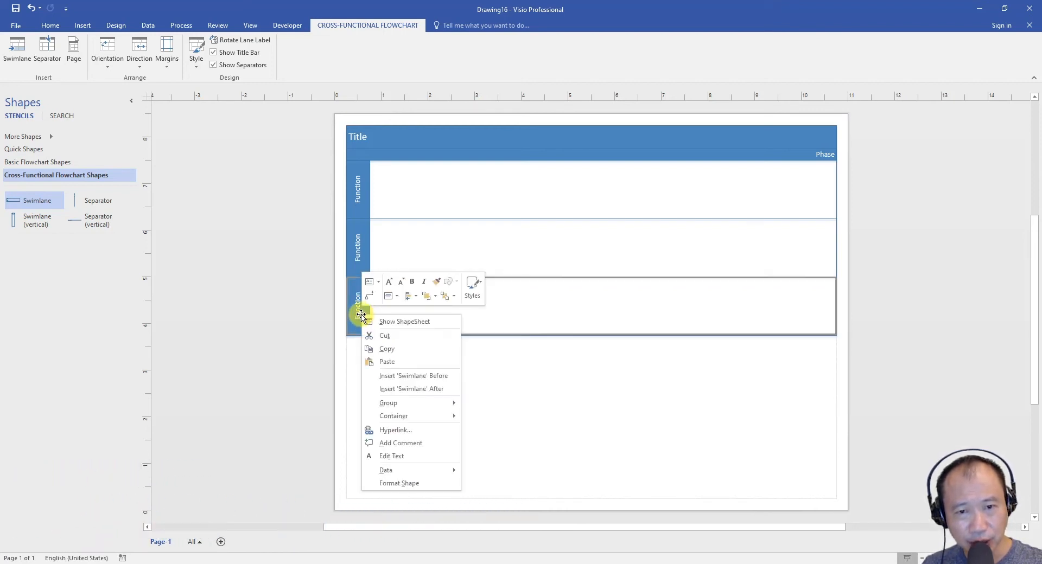
{"action": "mouse_move", "coordinate": [412, 375]}
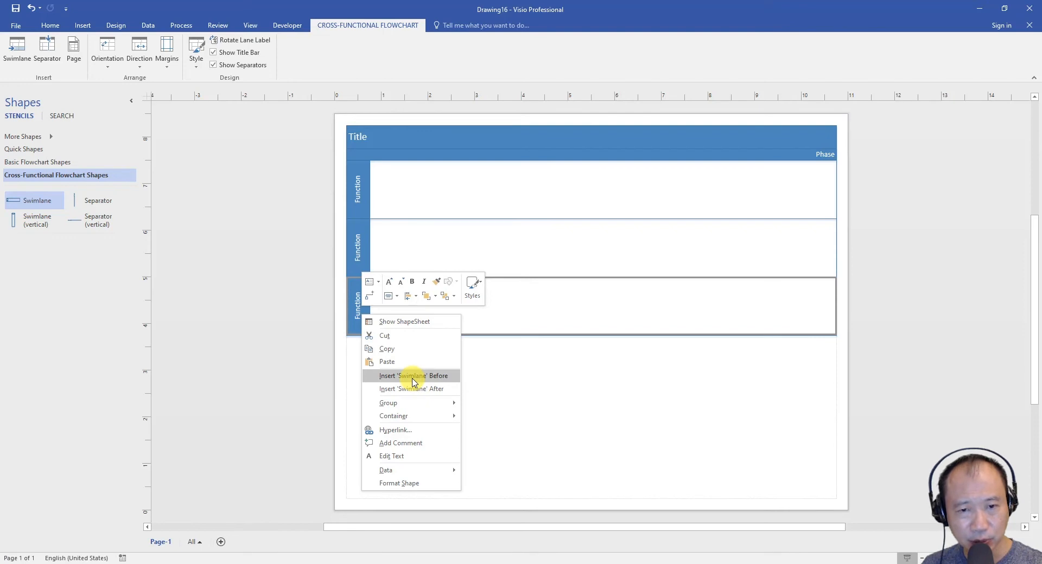
{"action": "mouse_move", "coordinate": [423, 393]}
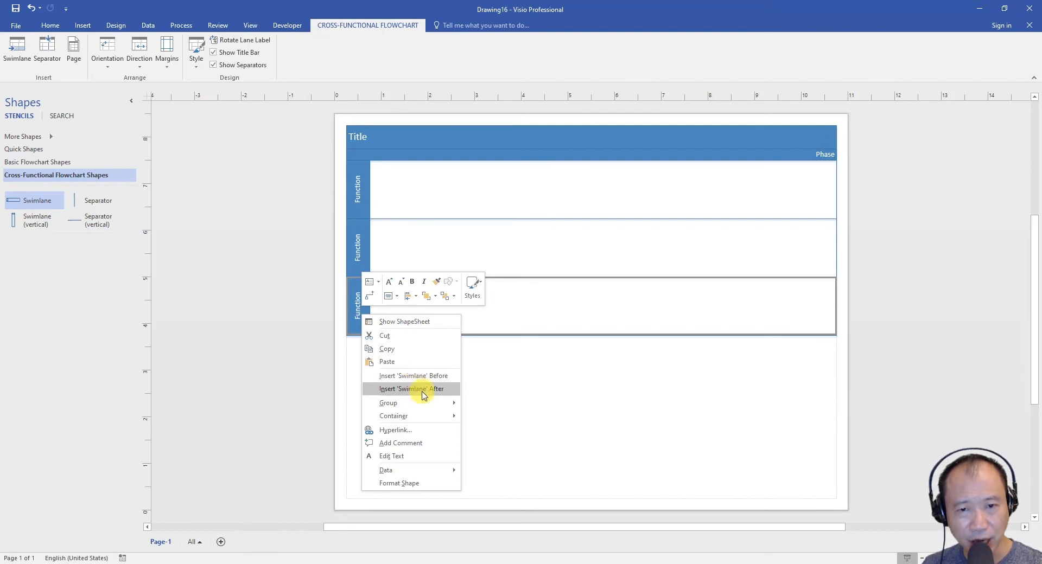
{"action": "mouse_move", "coordinate": [436, 393]}
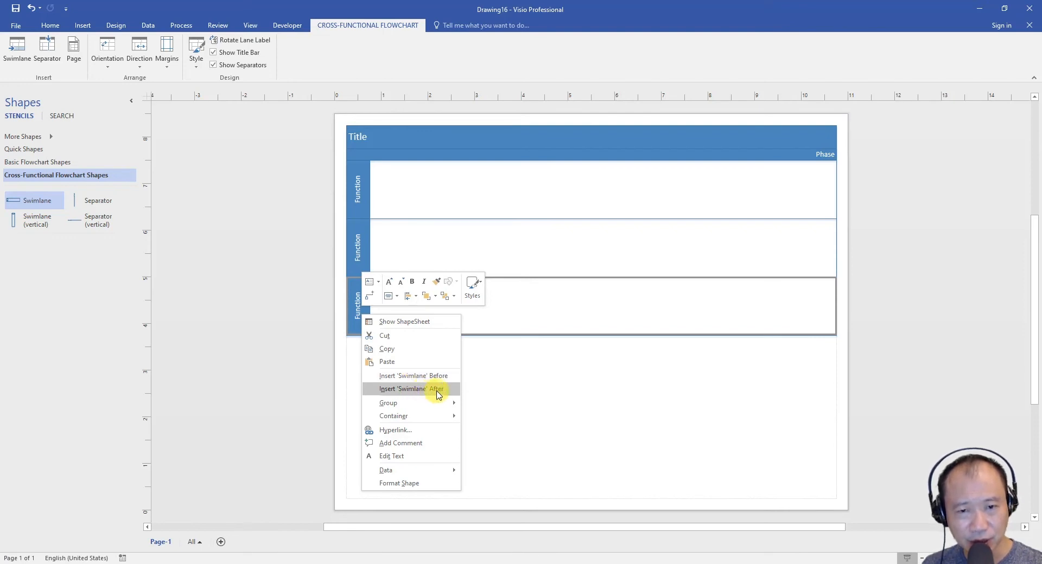
{"action": "left_click", "coordinate": [410, 389]}
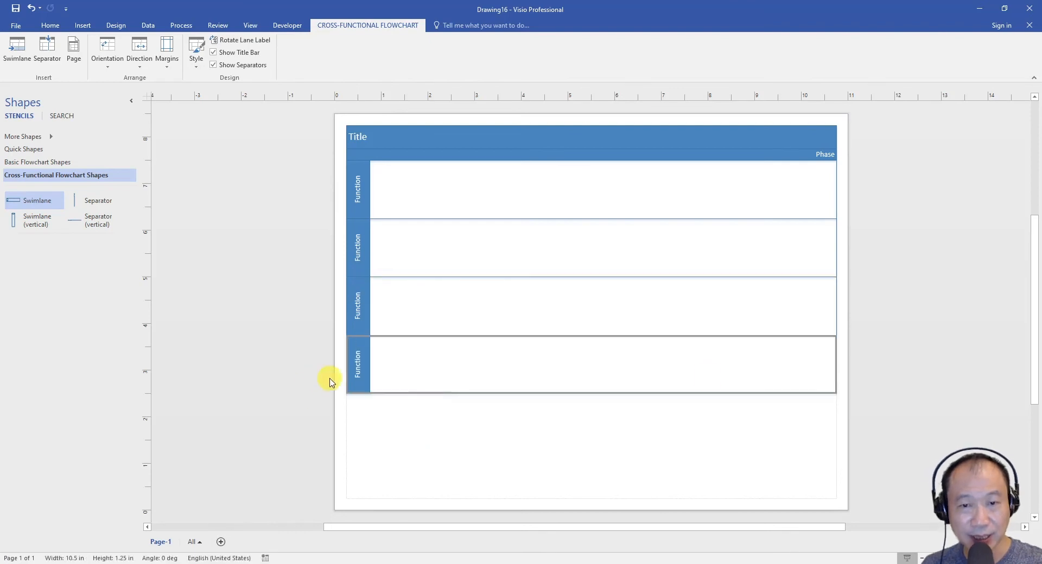
{"action": "mouse_move", "coordinate": [782, 377]}
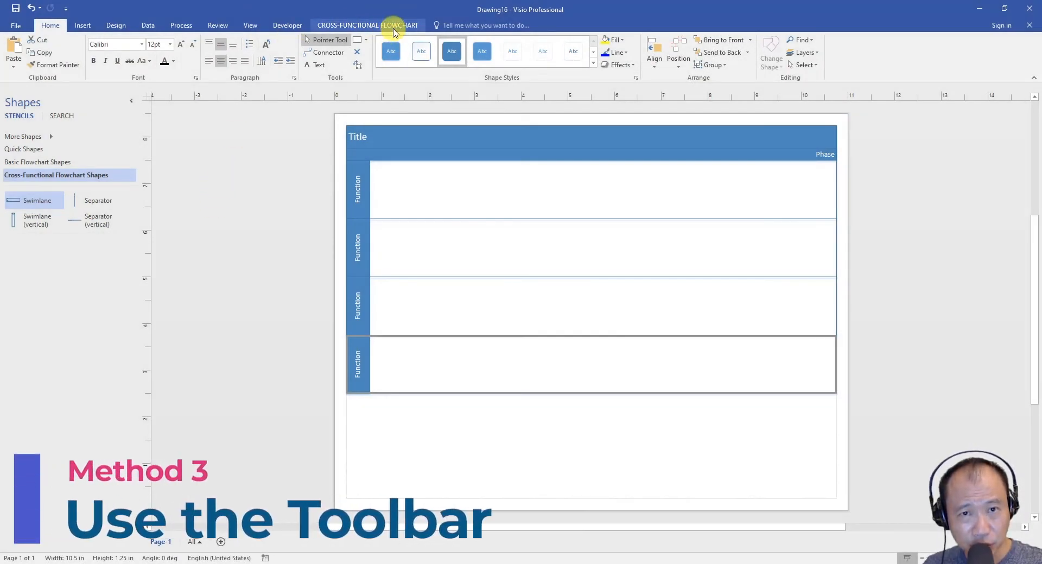
Step: Add a fifth lane using the Swimlane button on the Cross-Functional Flowchart ribbon
{"action": "left_click", "coordinate": [368, 26]}
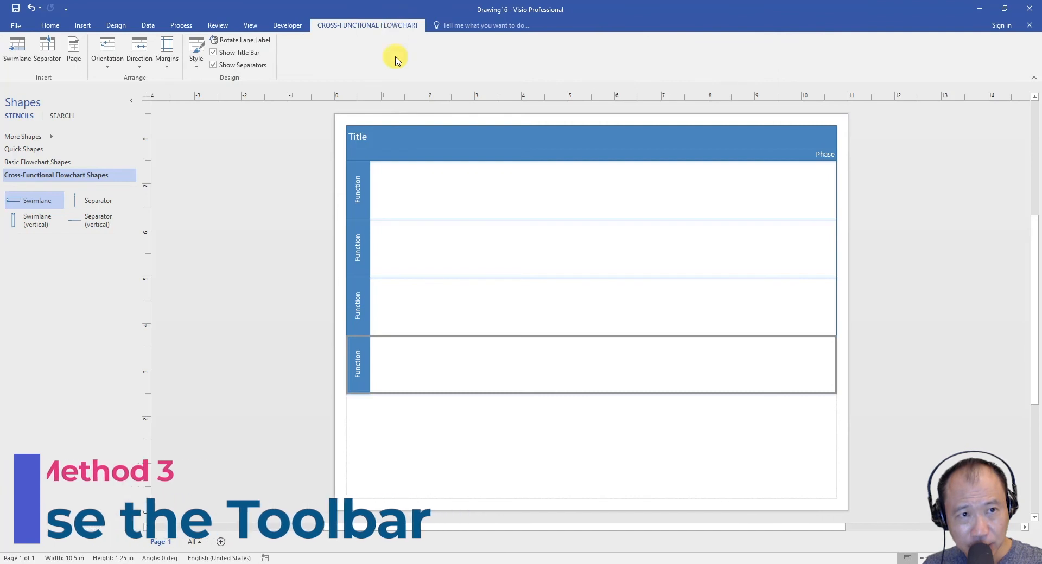
{"action": "mouse_move", "coordinate": [17, 50]}
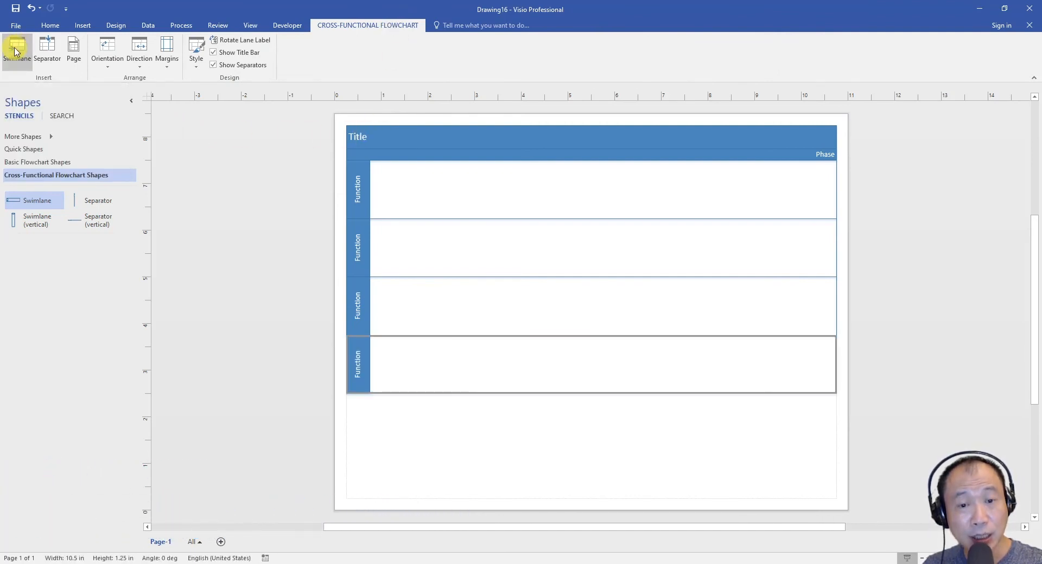
{"action": "left_click", "coordinate": [17, 50]}
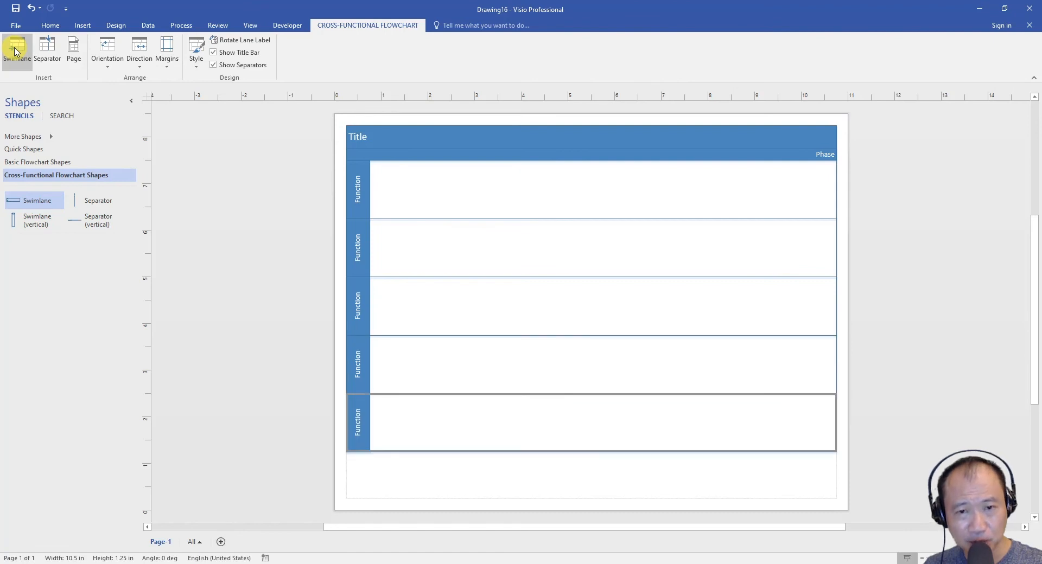